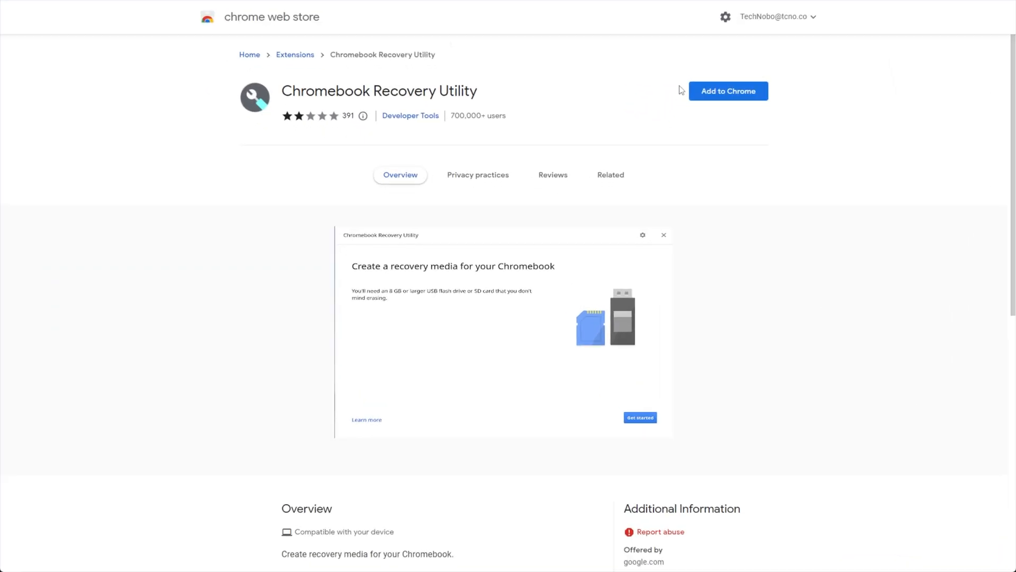
Install the Chromebook Recovery Utility extension from its Chrome Web Store page
{"action": "left_click", "coordinate": [727, 91]}
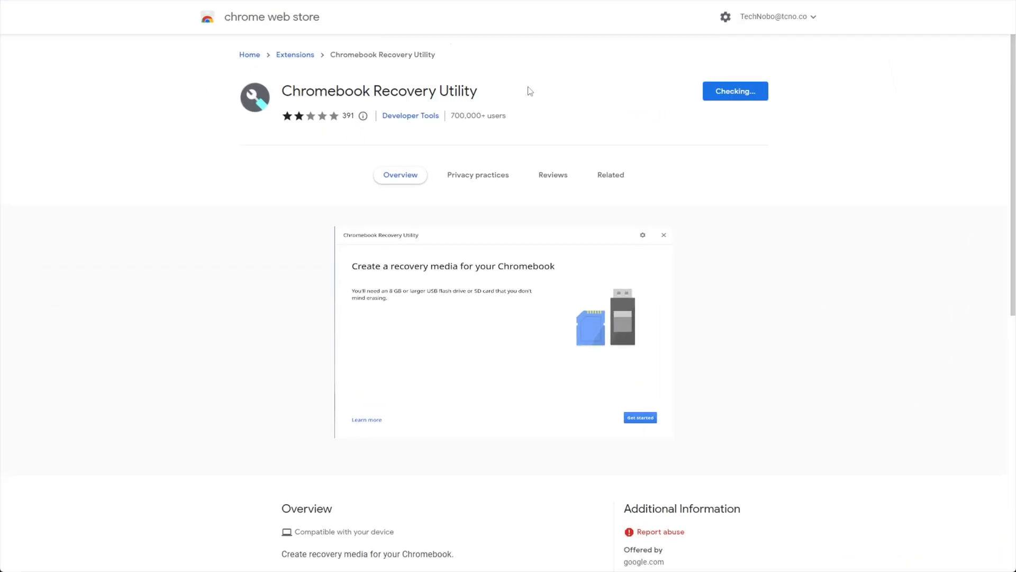
{"action": "mouse_move", "coordinate": [595, 147]}
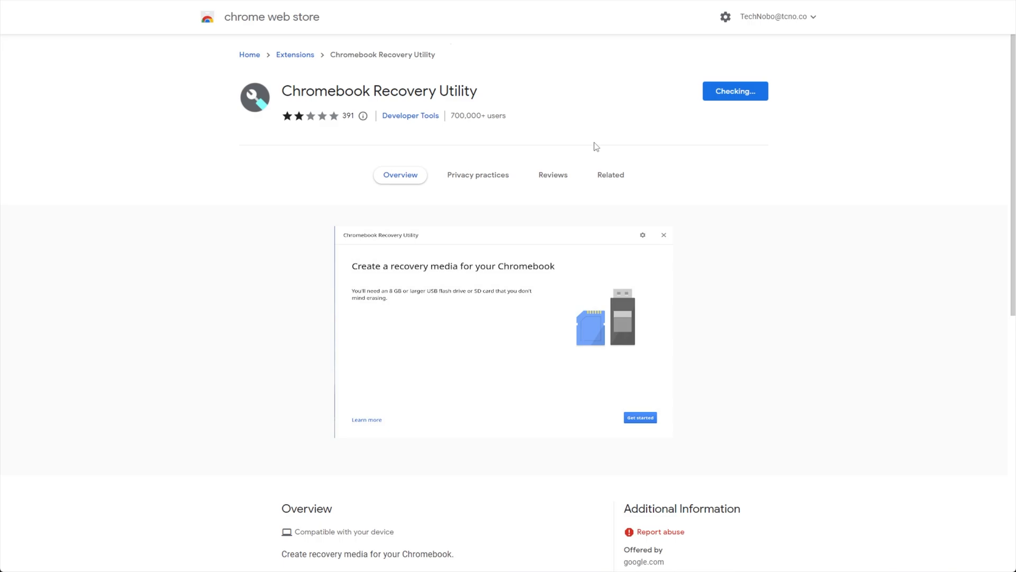
{"action": "left_click", "coordinate": [734, 91]}
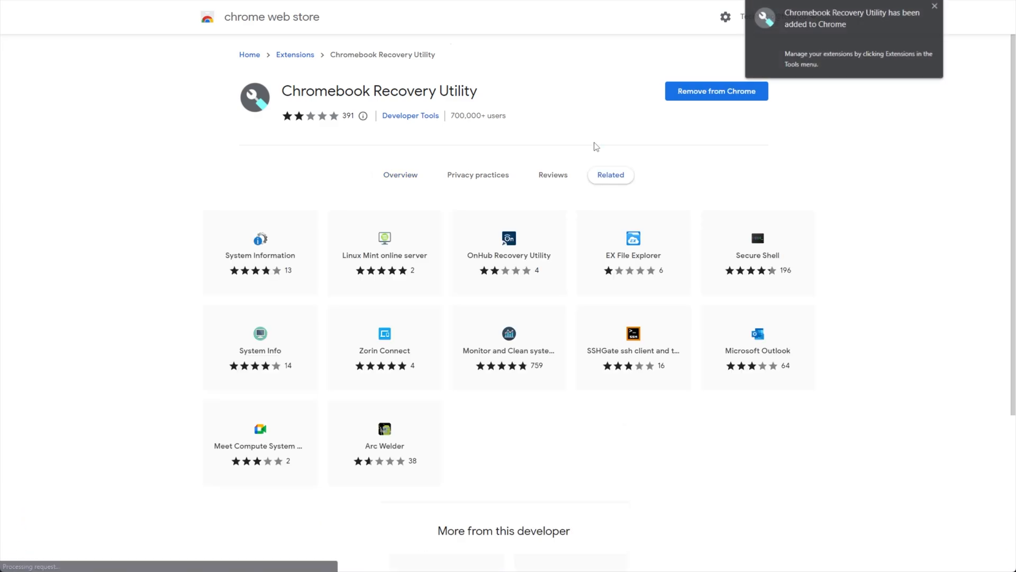
{"action": "mouse_move", "coordinate": [688, 127]}
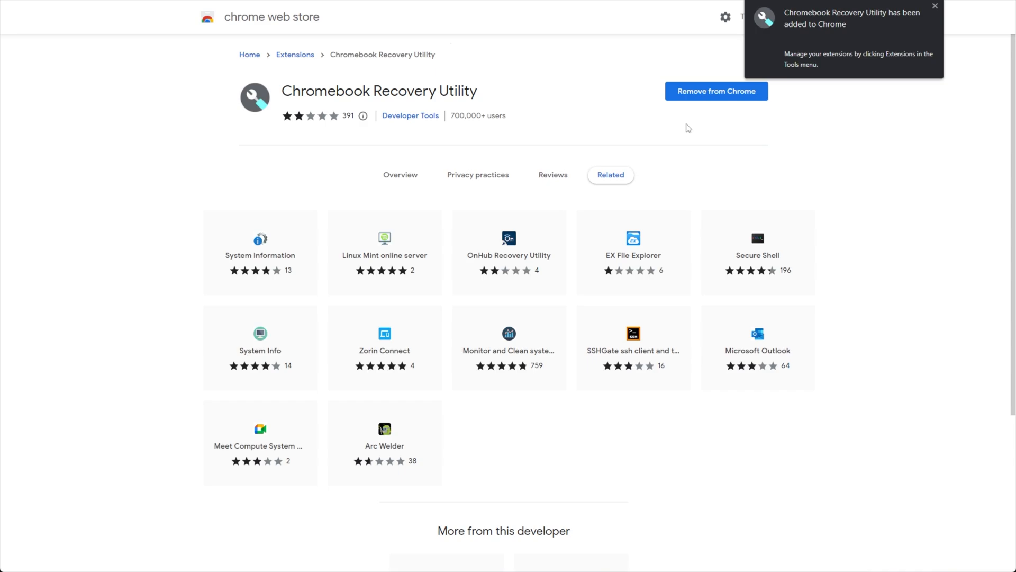
{"action": "mouse_move", "coordinate": [946, 26]}
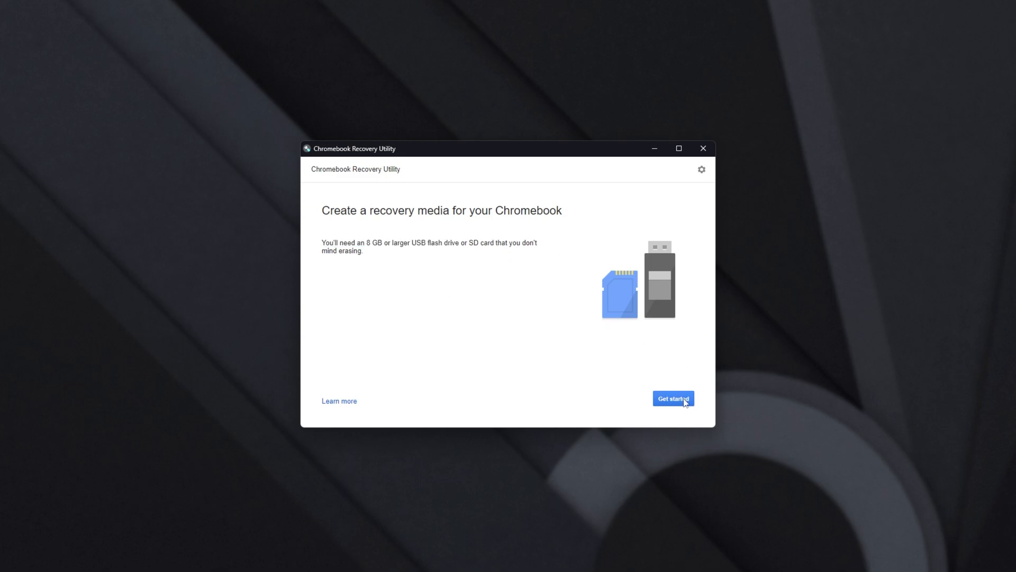
Identify the device from the model list: manufacturer Google Chrome OS Flex, product Chrome OS Flex
{"action": "left_click", "coordinate": [673, 398]}
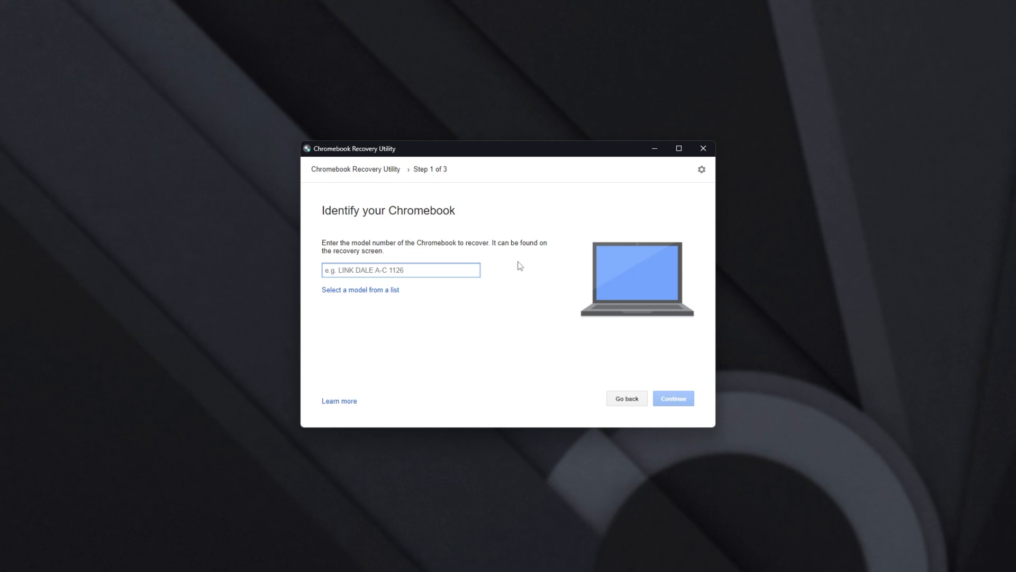
{"action": "mouse_move", "coordinate": [473, 220]}
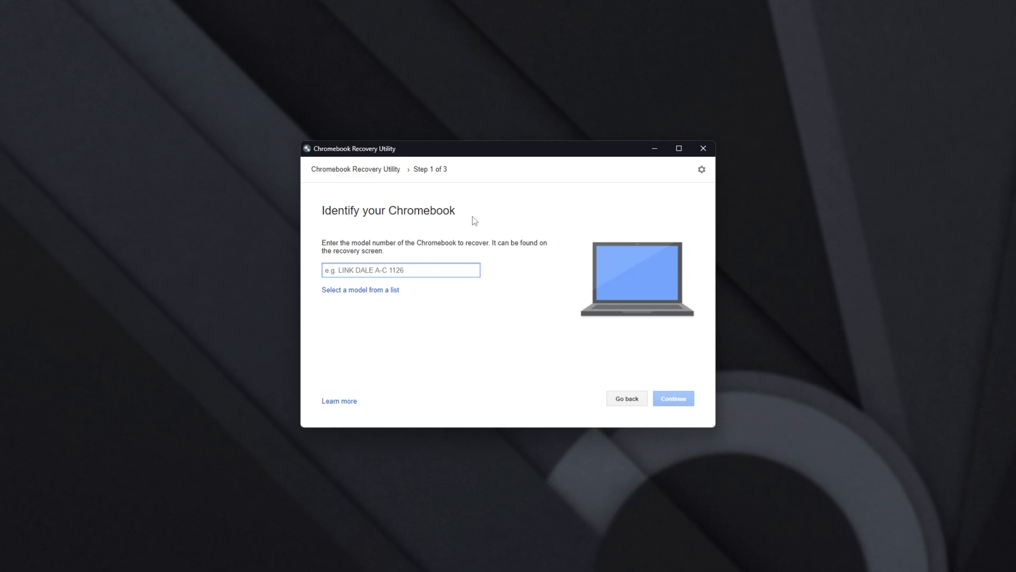
{"action": "mouse_move", "coordinate": [473, 263]}
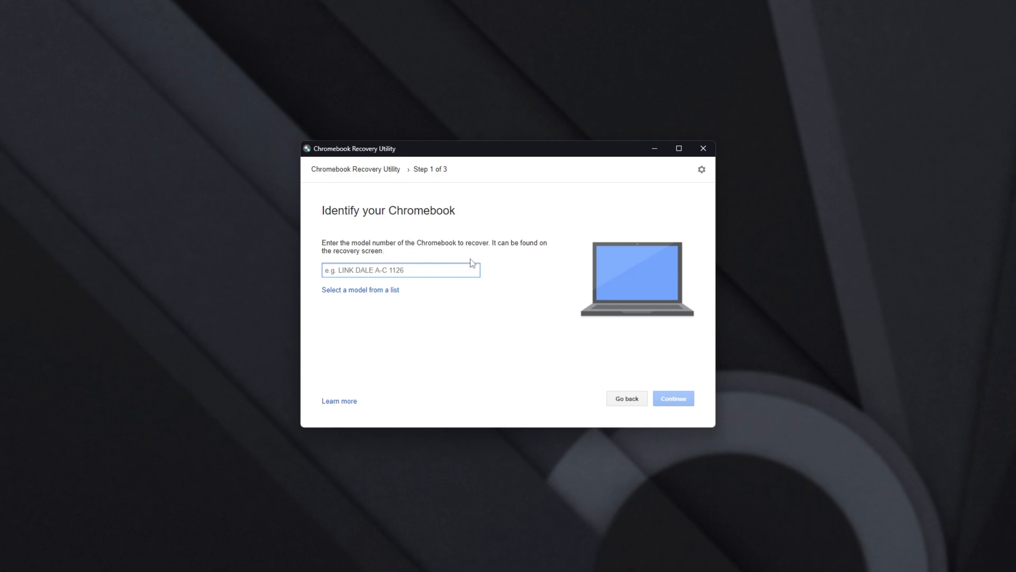
{"action": "mouse_move", "coordinate": [370, 297]}
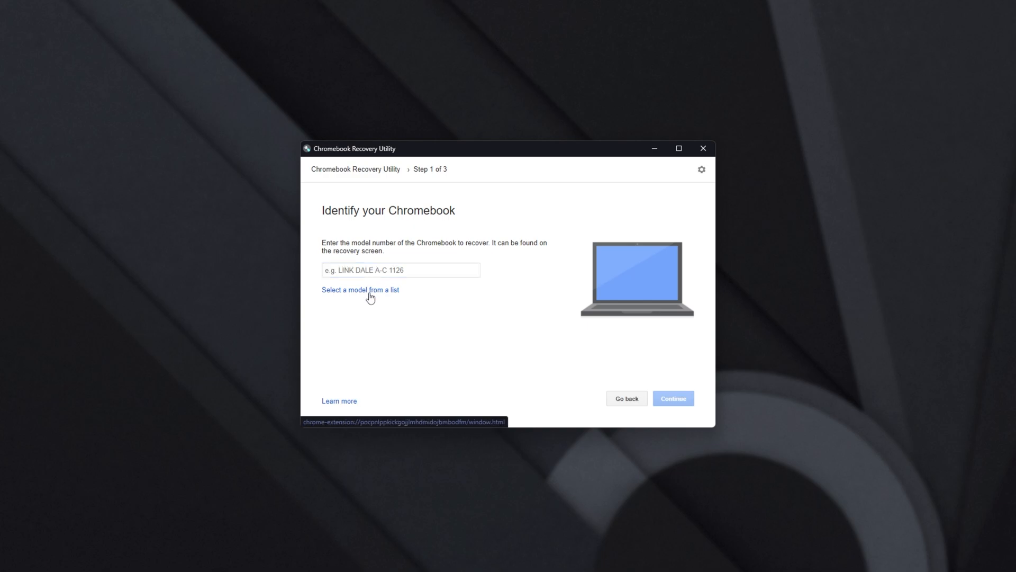
{"action": "left_click", "coordinate": [360, 289]}
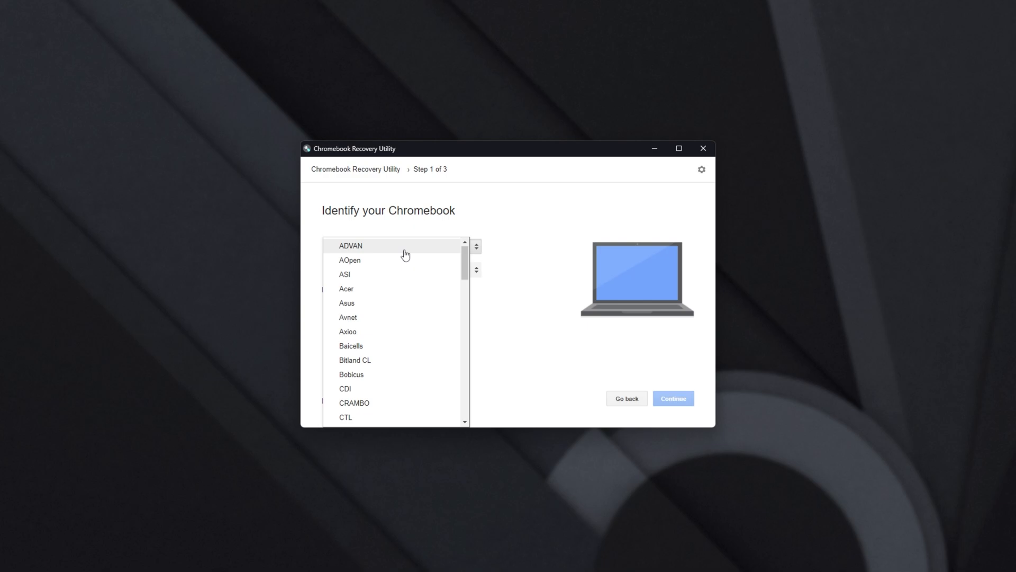
{"action": "scroll", "scroll_direction": "down", "scroll_amount": 3}
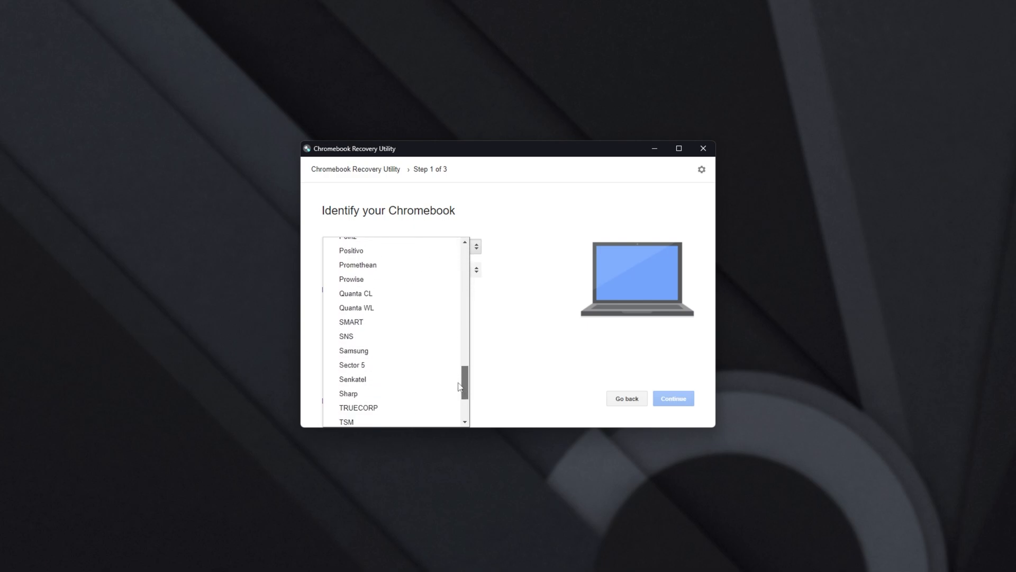
{"action": "scroll", "scroll_direction": "up", "scroll_amount": 3}
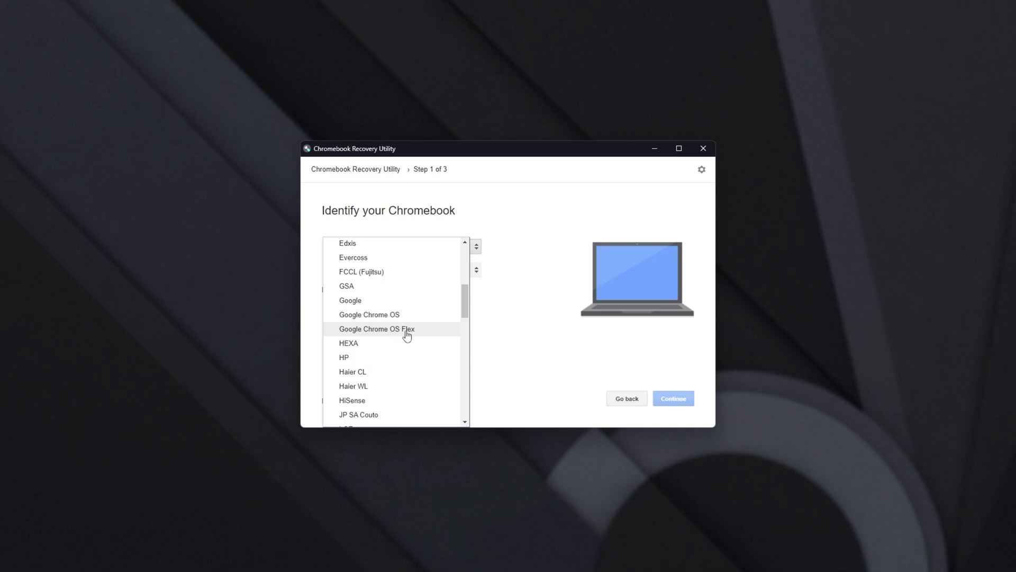
{"action": "left_click", "coordinate": [377, 329]}
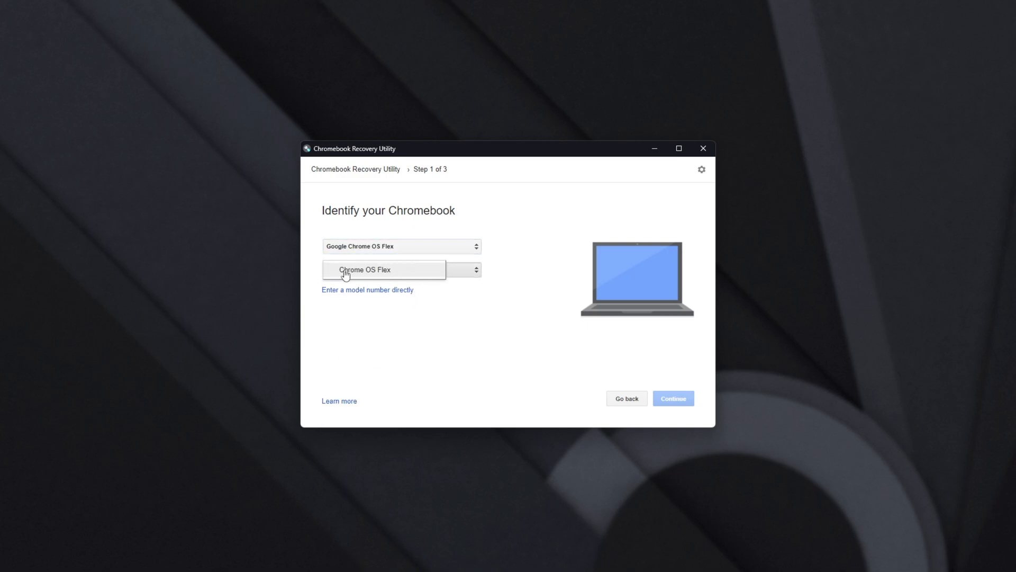
{"action": "left_click", "coordinate": [364, 269]}
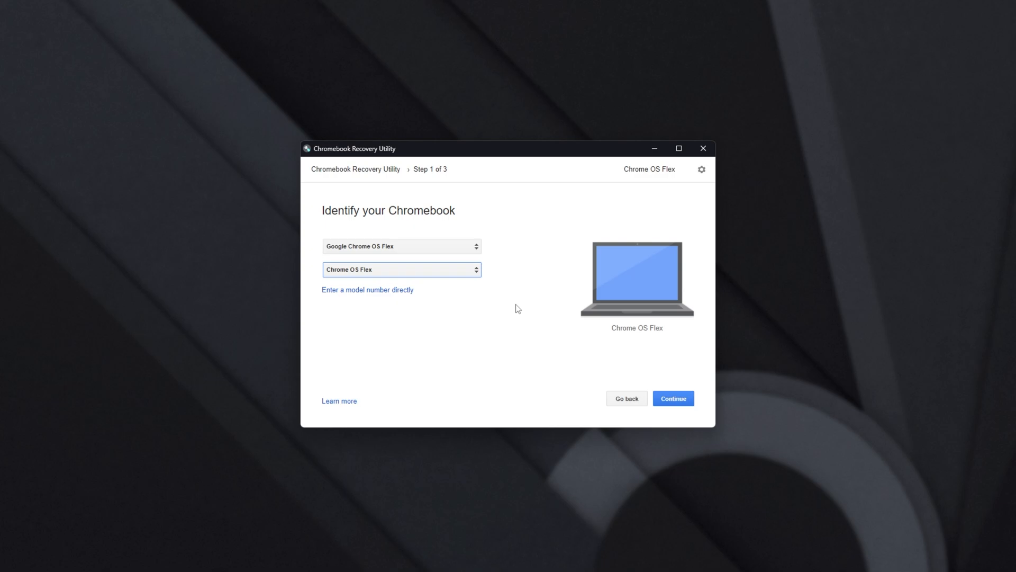
Choose Samsung Flash Drive - 29.9 GB as recovery media and advance to Step 3
{"action": "left_click", "coordinate": [673, 398]}
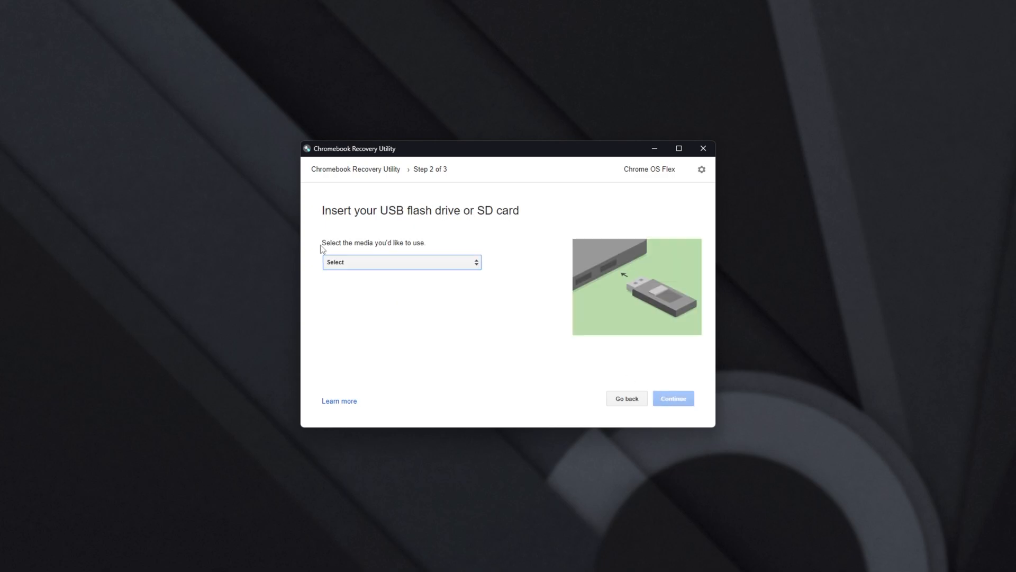
{"action": "mouse_move", "coordinate": [444, 265]}
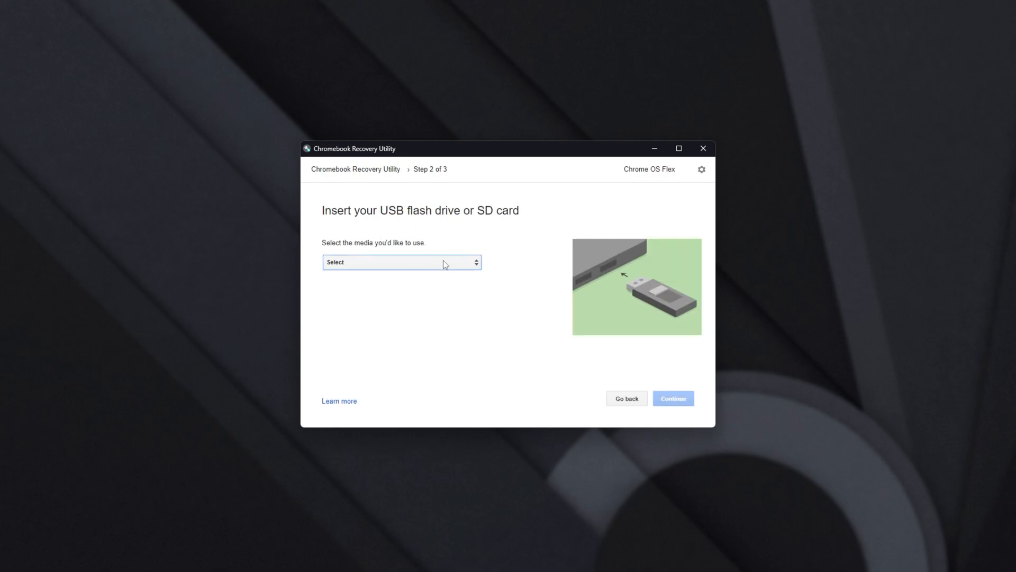
{"action": "left_click", "coordinate": [401, 262]}
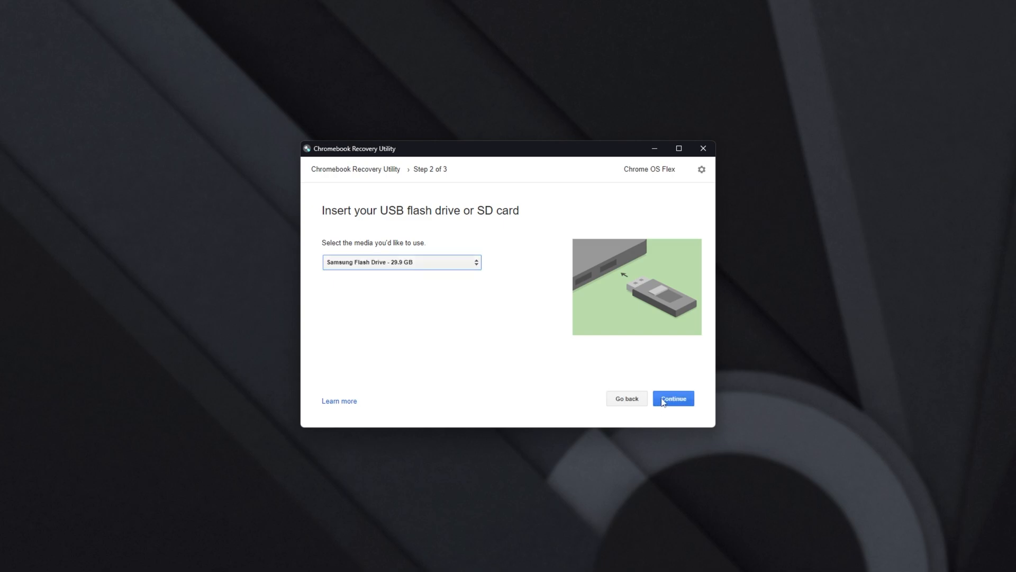
{"action": "left_click", "coordinate": [673, 398]}
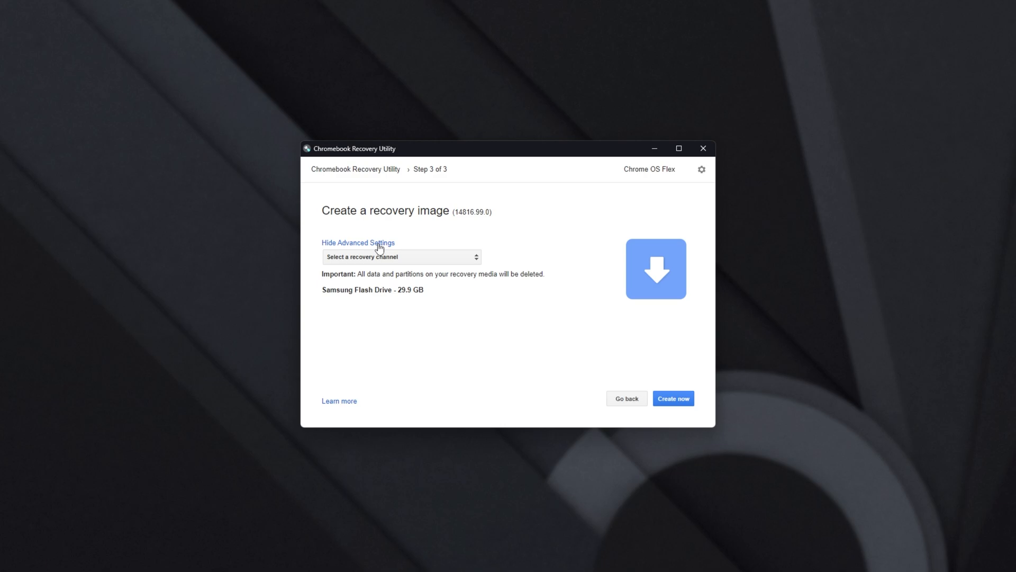
Confirm the Stable channel and create the Chrome OS Flex recovery image on the Samsung drive
{"action": "left_click", "coordinate": [400, 257]}
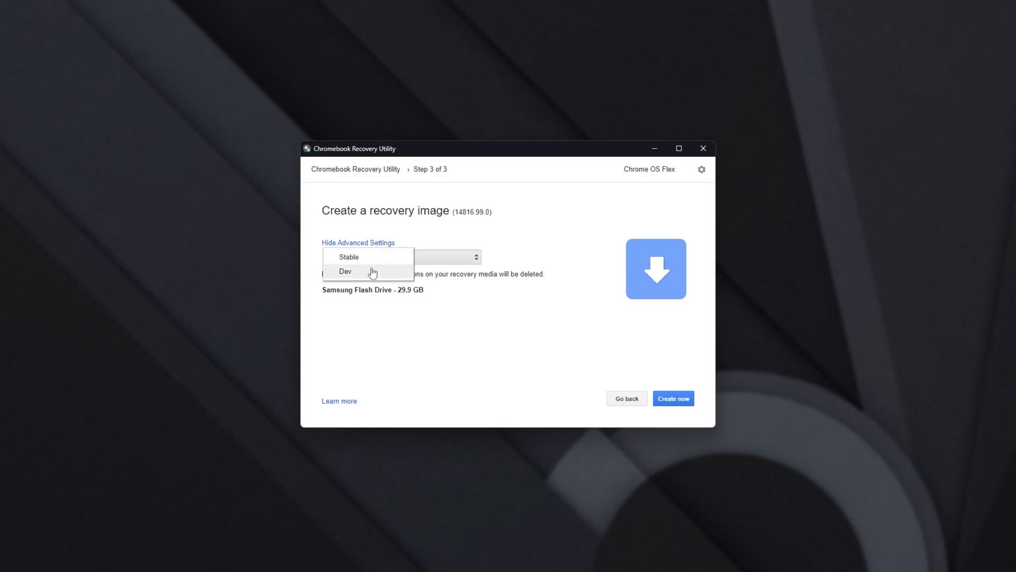
{"action": "mouse_move", "coordinate": [402, 268]}
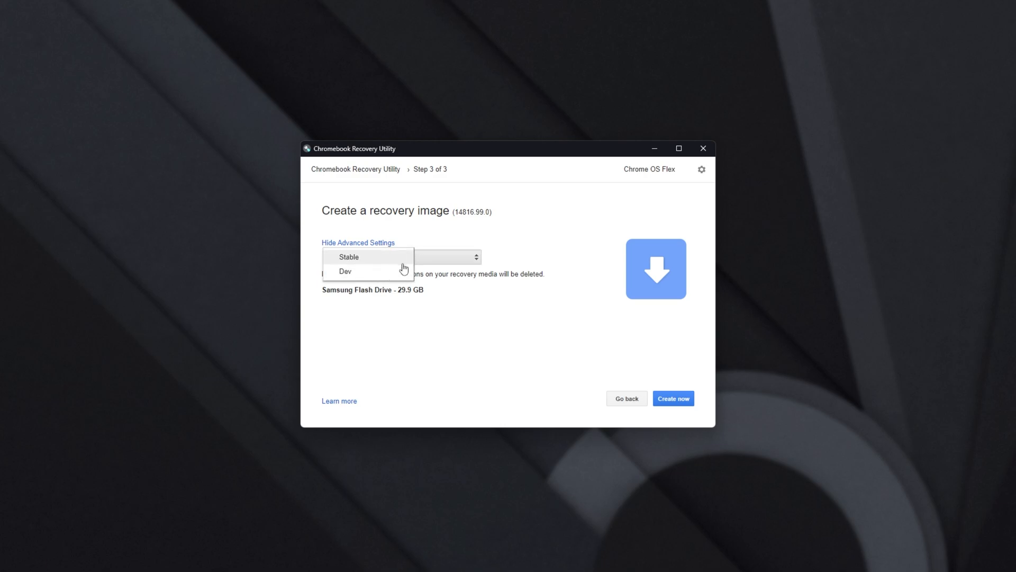
{"action": "mouse_move", "coordinate": [396, 261]}
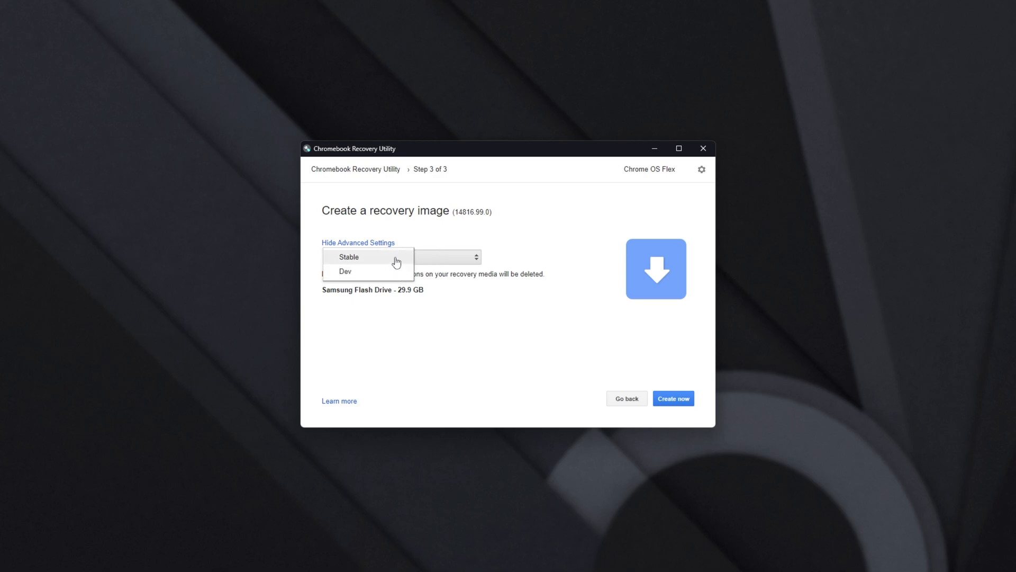
{"action": "mouse_move", "coordinate": [376, 254]}
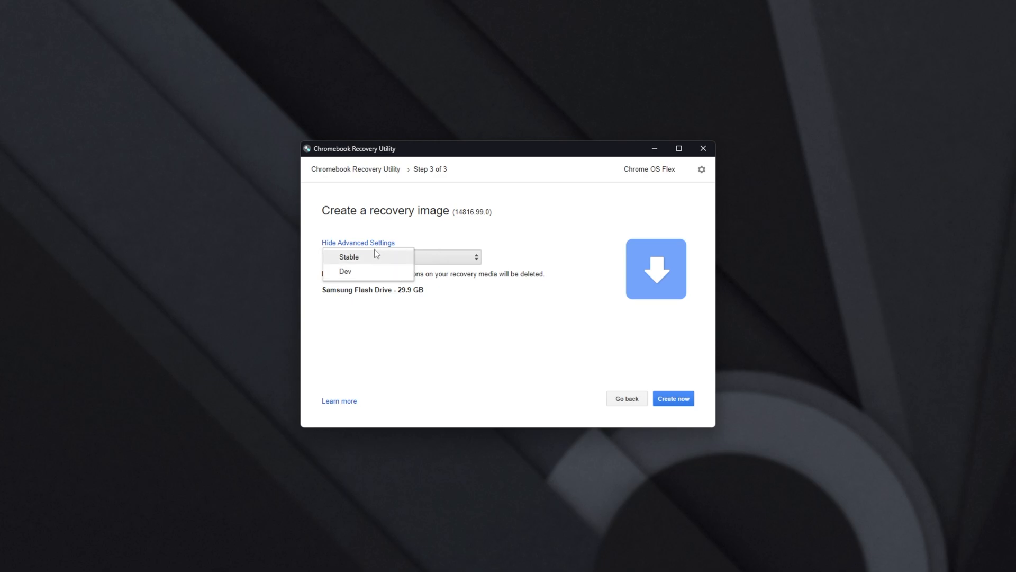
{"action": "mouse_move", "coordinate": [407, 260]}
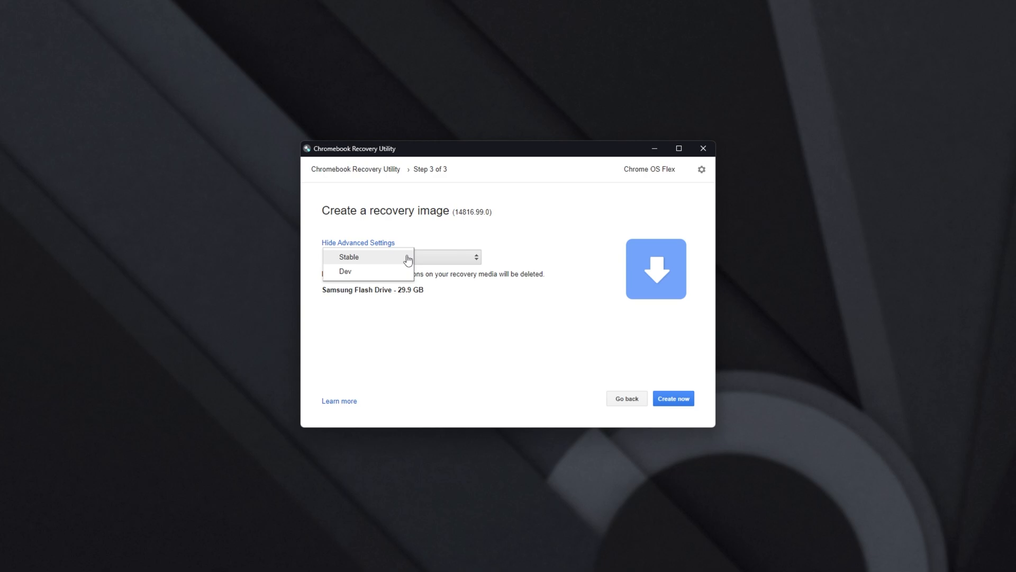
{"action": "left_click", "coordinate": [349, 256]}
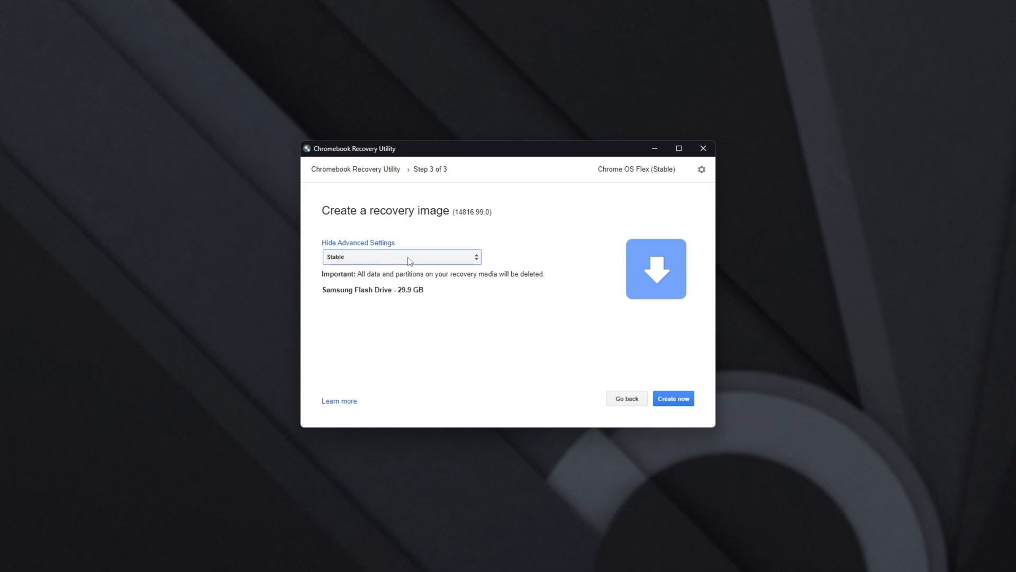
{"action": "left_click", "coordinate": [401, 257]}
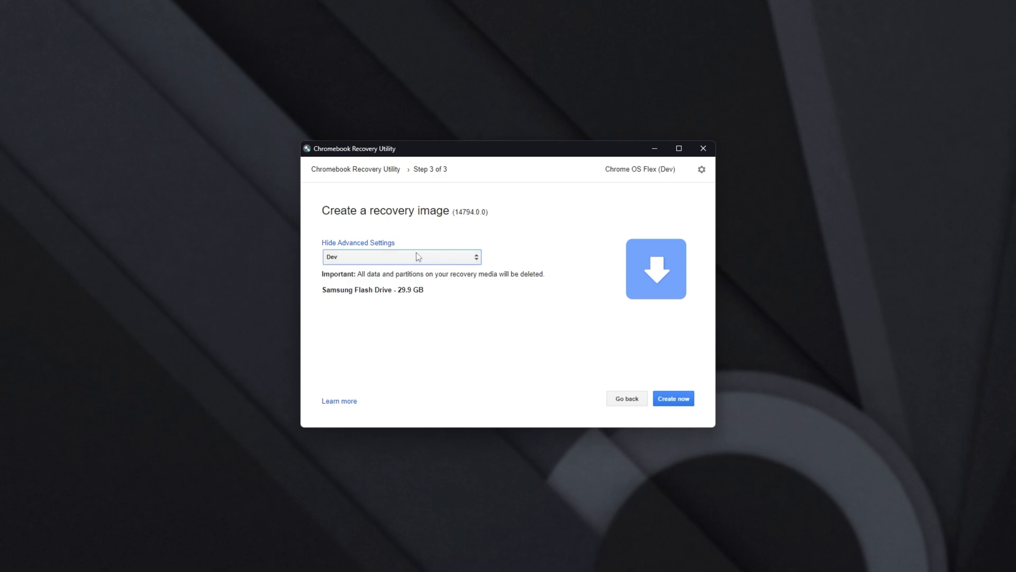
{"action": "double_click", "coordinate": [465, 211]}
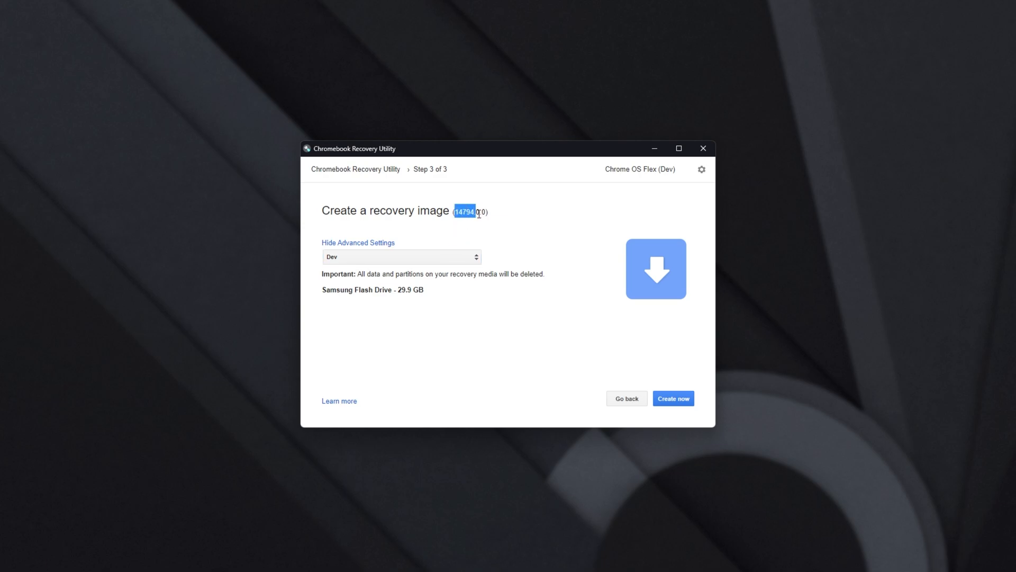
{"action": "left_click", "coordinate": [400, 257]}
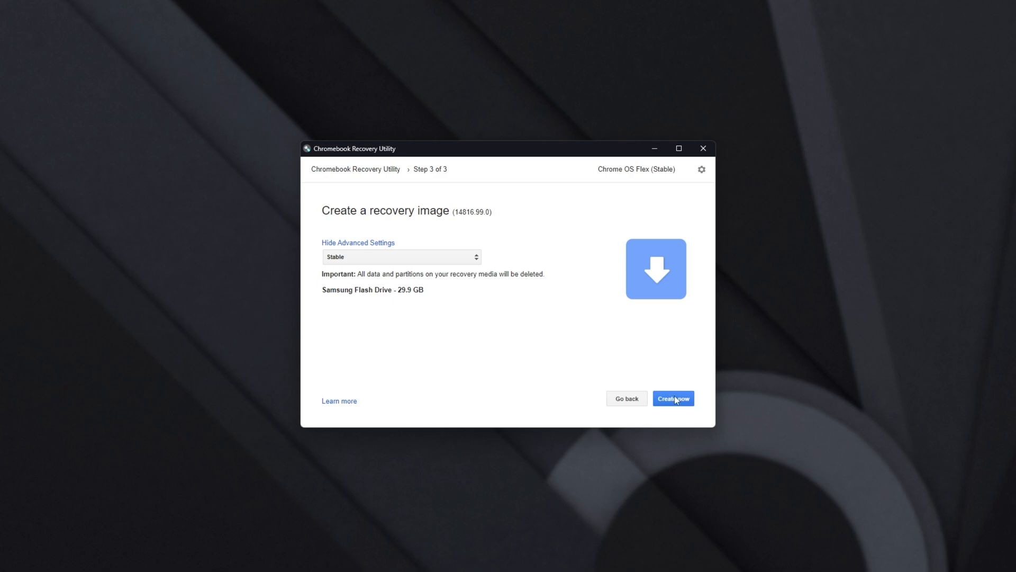
{"action": "mouse_move", "coordinate": [439, 300]}
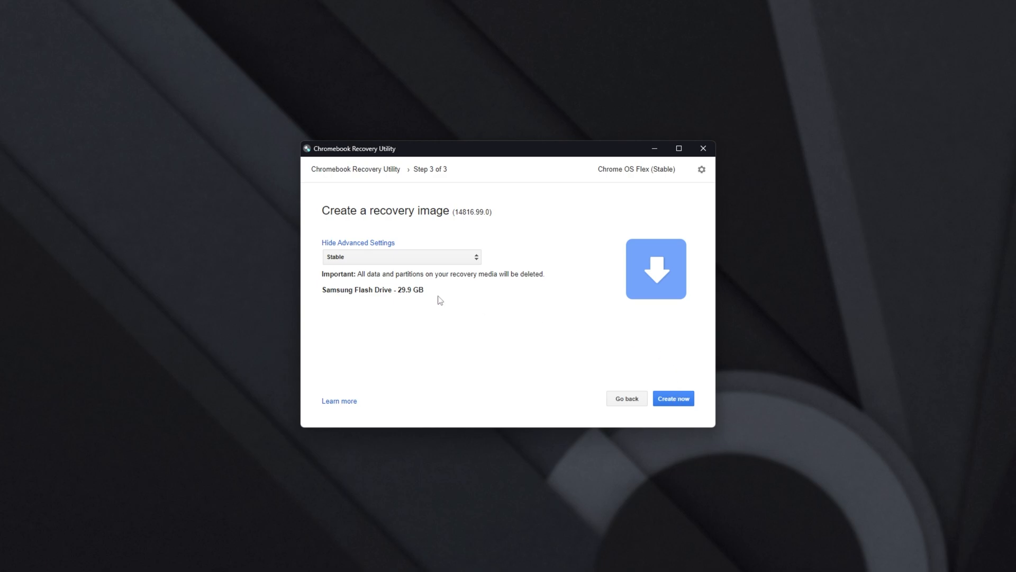
{"action": "mouse_move", "coordinate": [397, 310]}
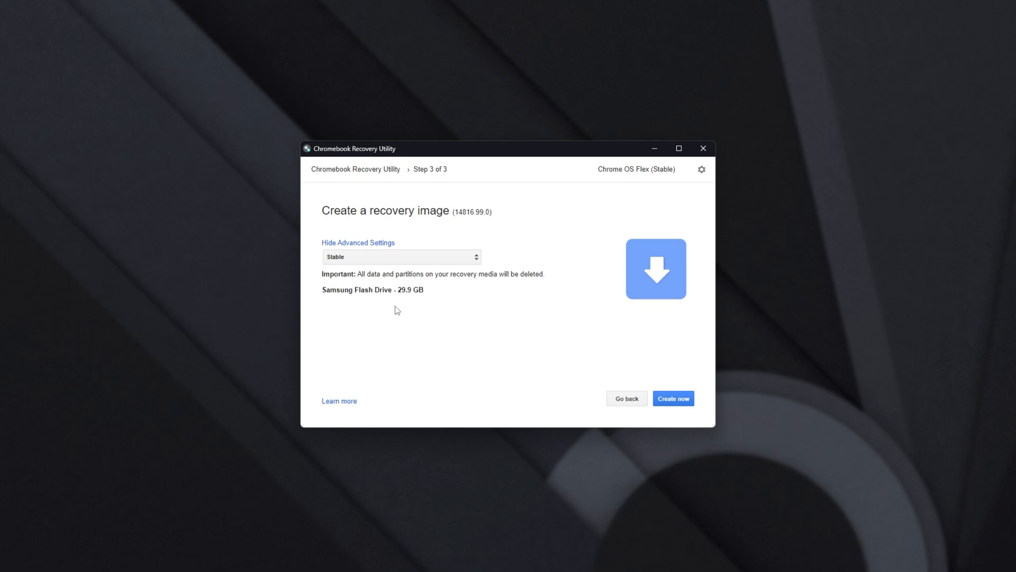
{"action": "mouse_move", "coordinate": [471, 315]}
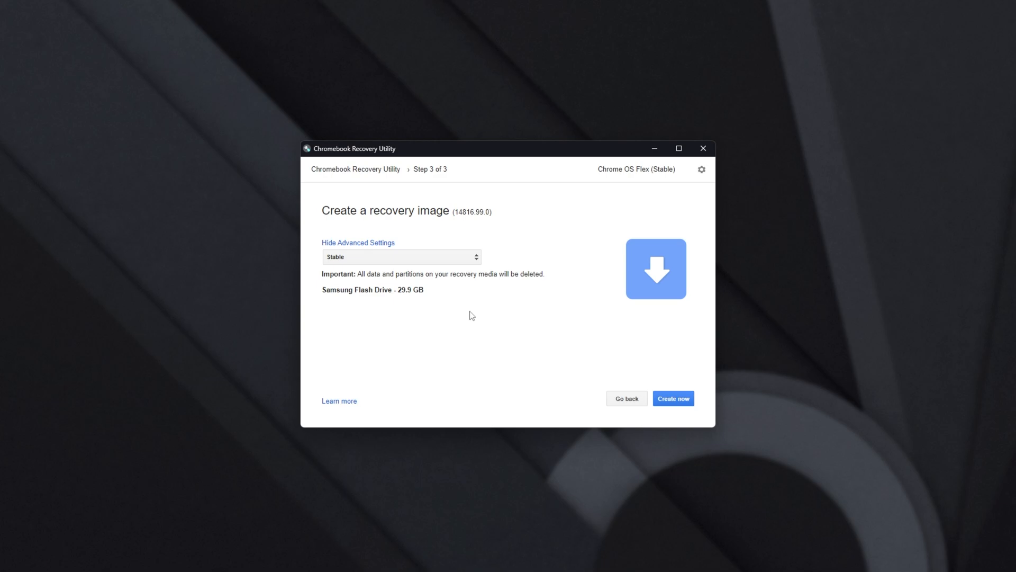
{"action": "mouse_move", "coordinate": [496, 381]}
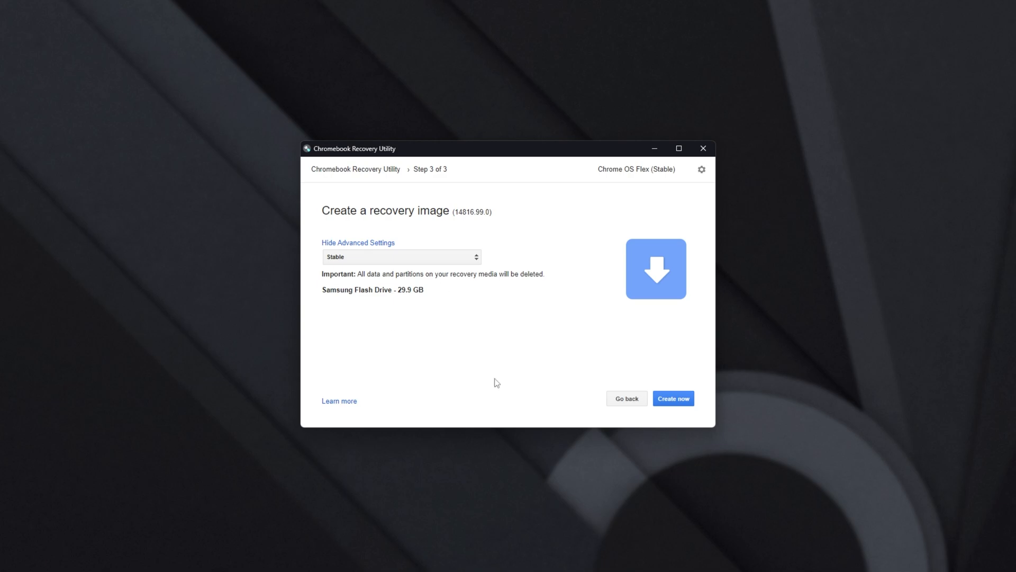
{"action": "mouse_move", "coordinate": [737, 375]}
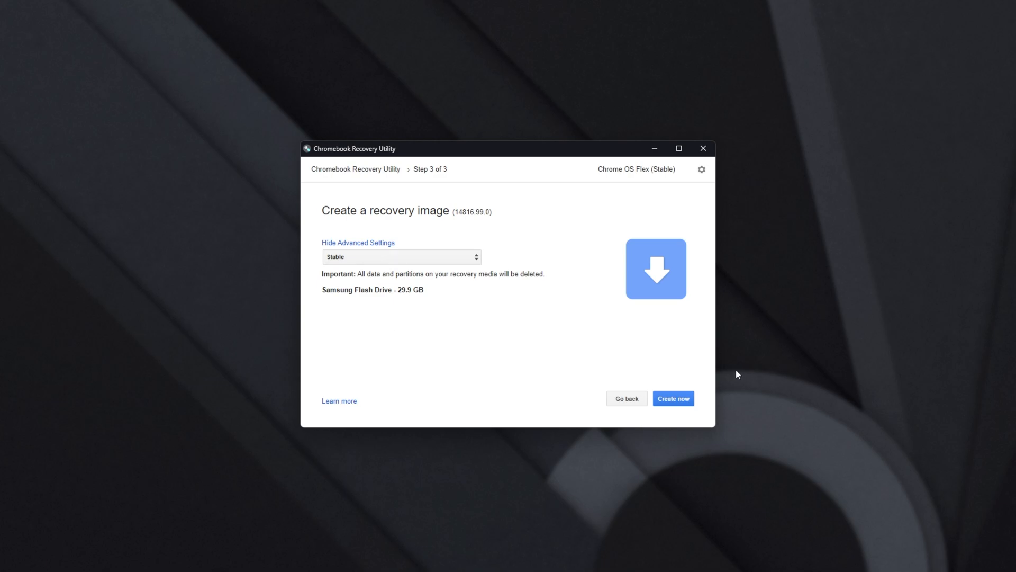
{"action": "left_click", "coordinate": [673, 398]}
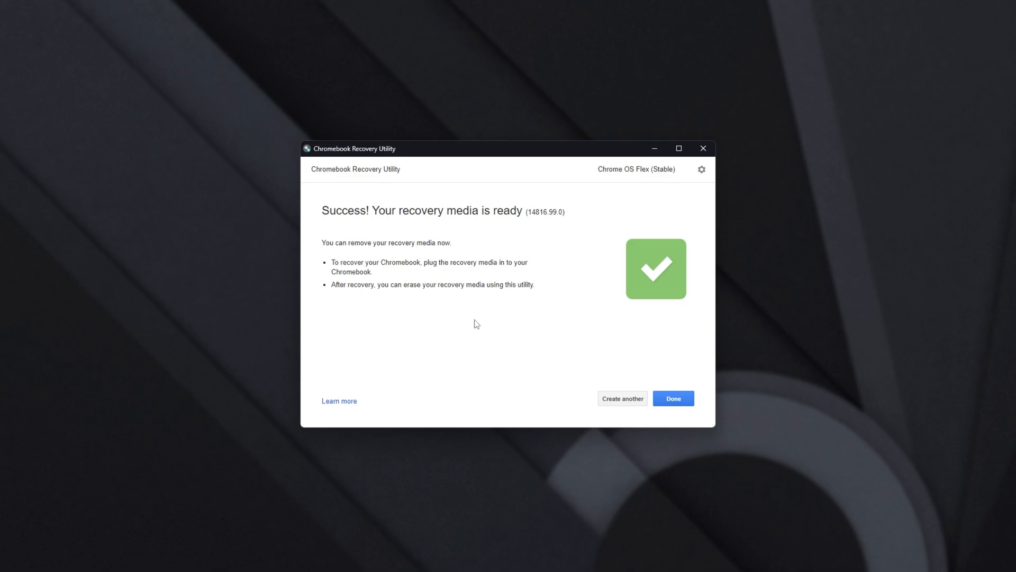
{"action": "mouse_move", "coordinate": [621, 402]}
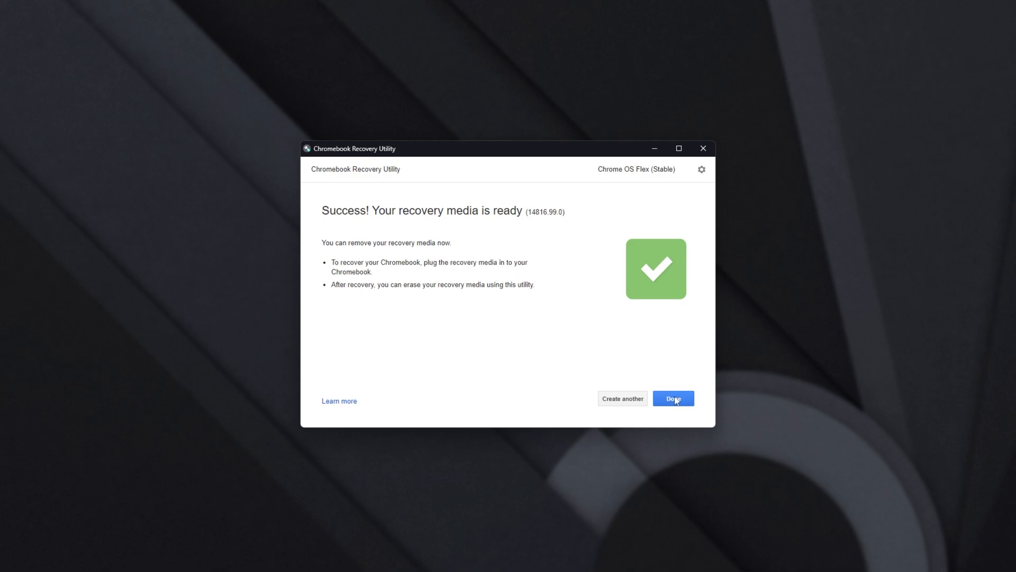
Dismiss the 'Success! Your recovery media is ready' screen with Done
{"action": "left_click", "coordinate": [672, 398]}
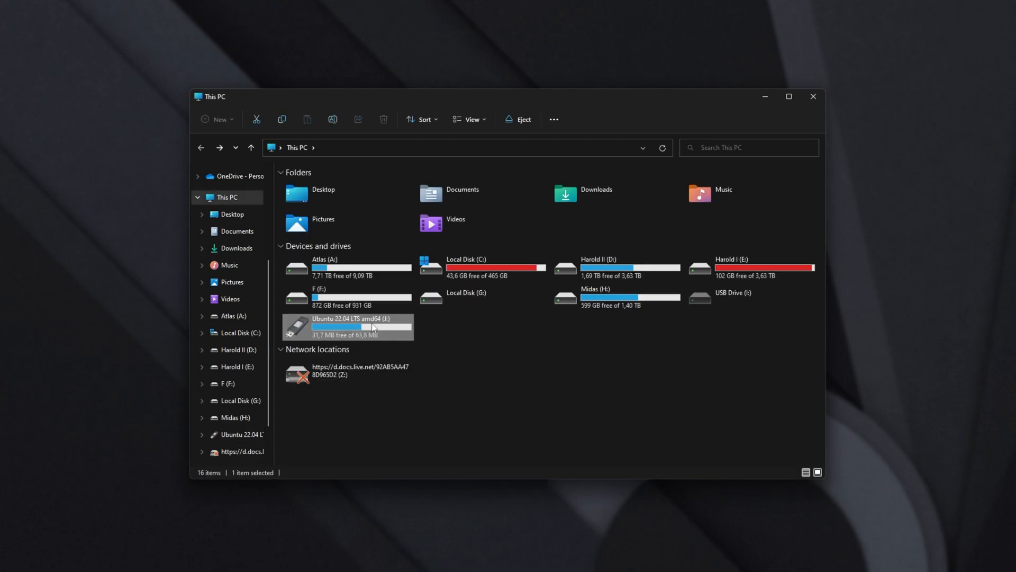
{"action": "double_click", "coordinate": [347, 326]}
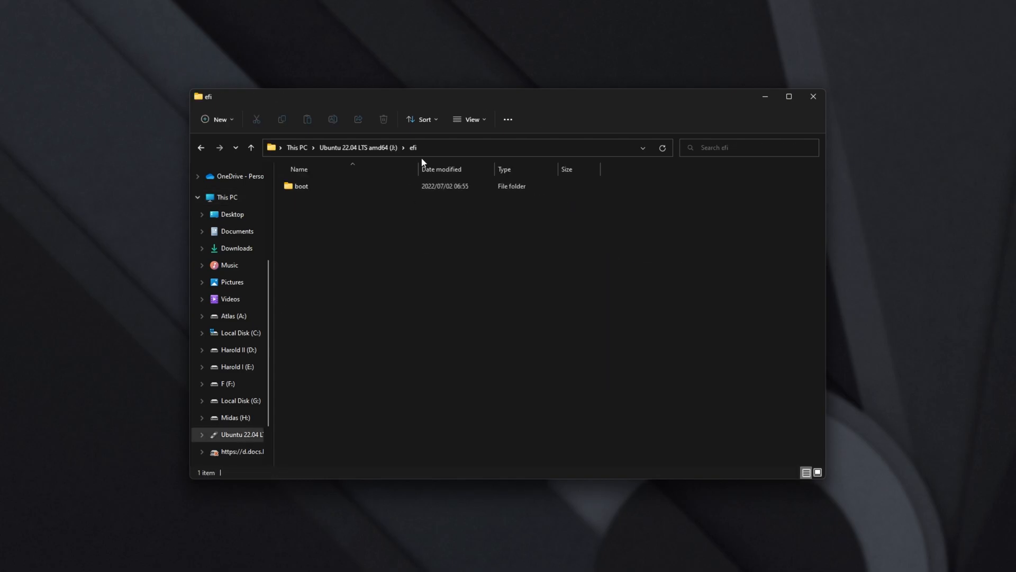
{"action": "left_click", "coordinate": [301, 186]}
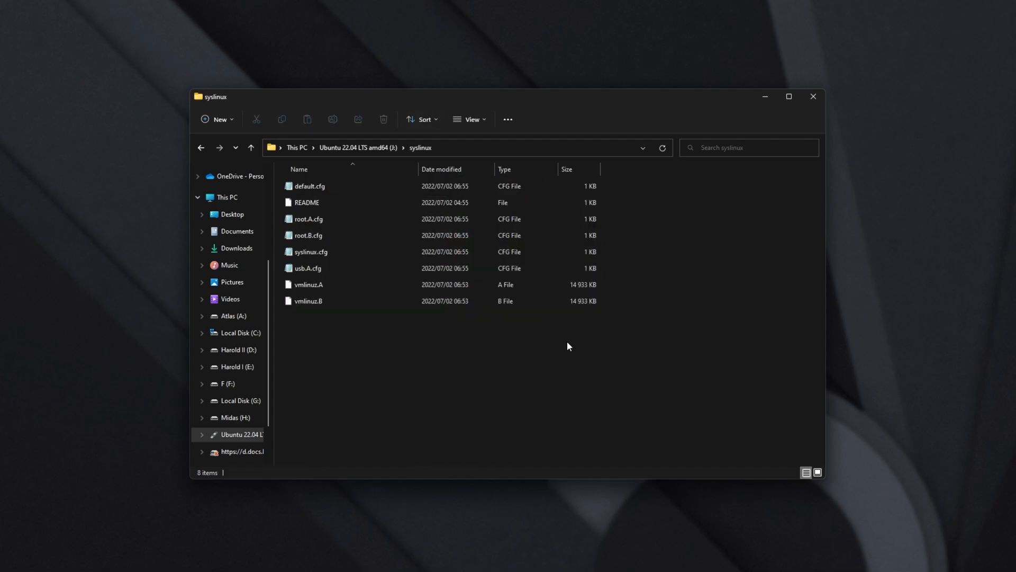
{"action": "left_click", "coordinate": [250, 147]}
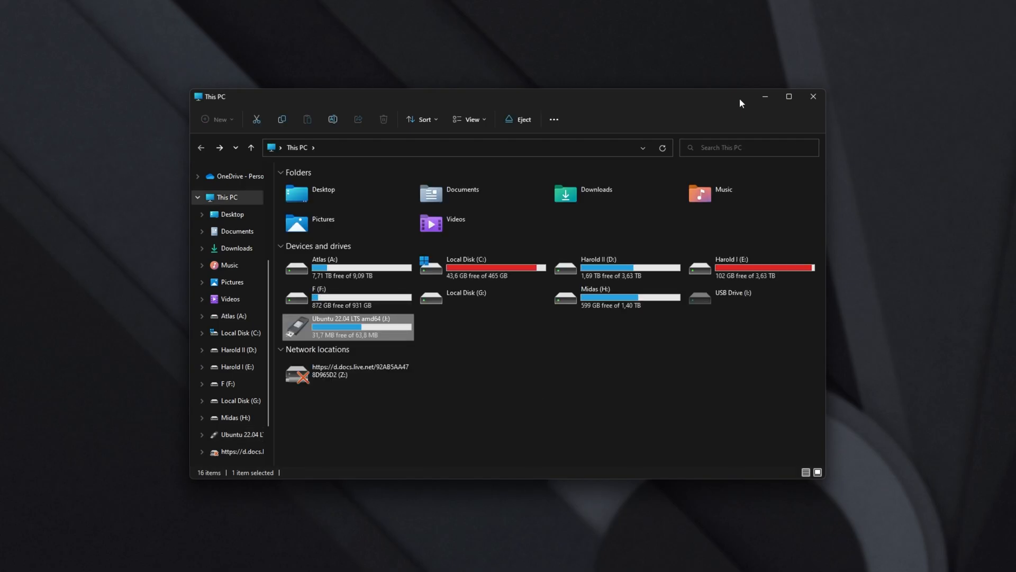
{"action": "type", "text": "partition"}
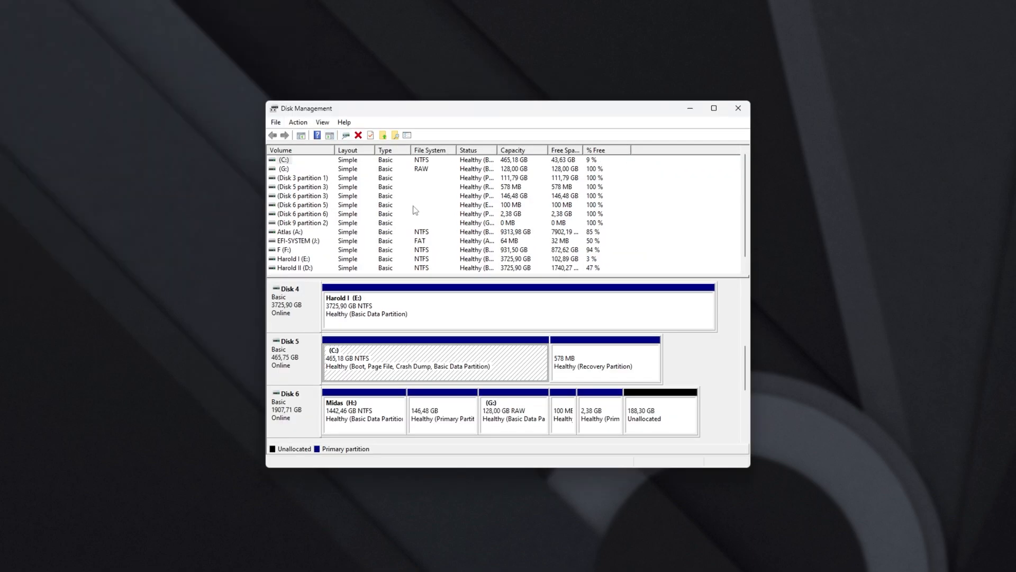
{"action": "mouse_move", "coordinate": [379, 298]}
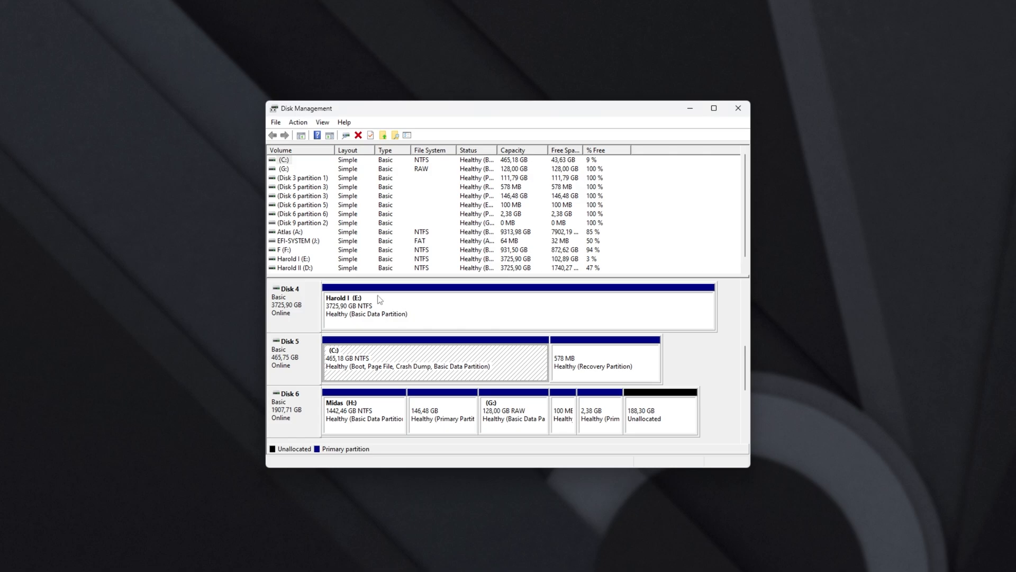
Scroll Disk Management to Disk 9, the 29.88 GB drive with its 64 MB EFI-SYSTEM partition
{"action": "left_click", "coordinate": [286, 250]}
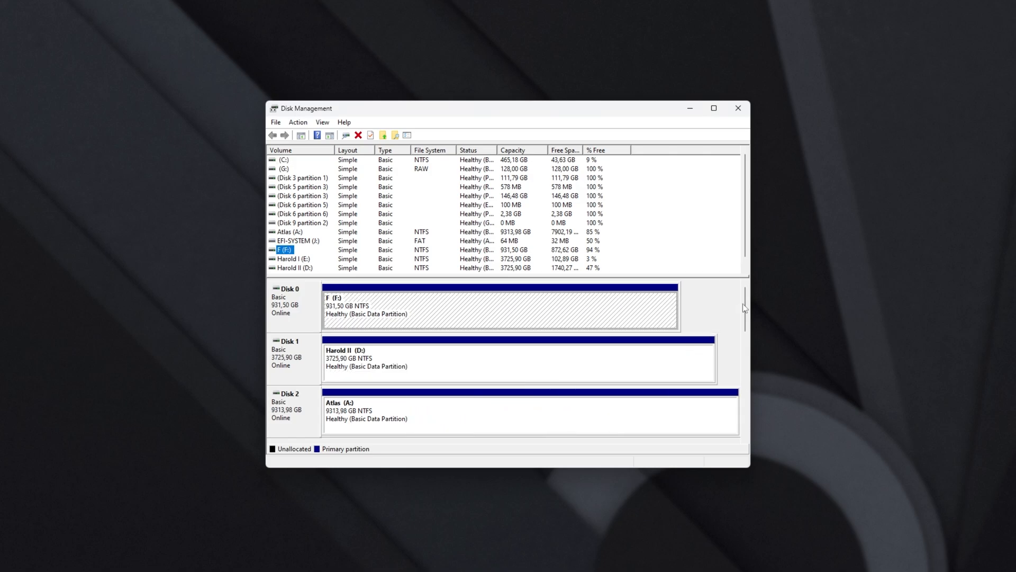
{"action": "scroll", "scroll_direction": "down", "scroll_amount": 3}
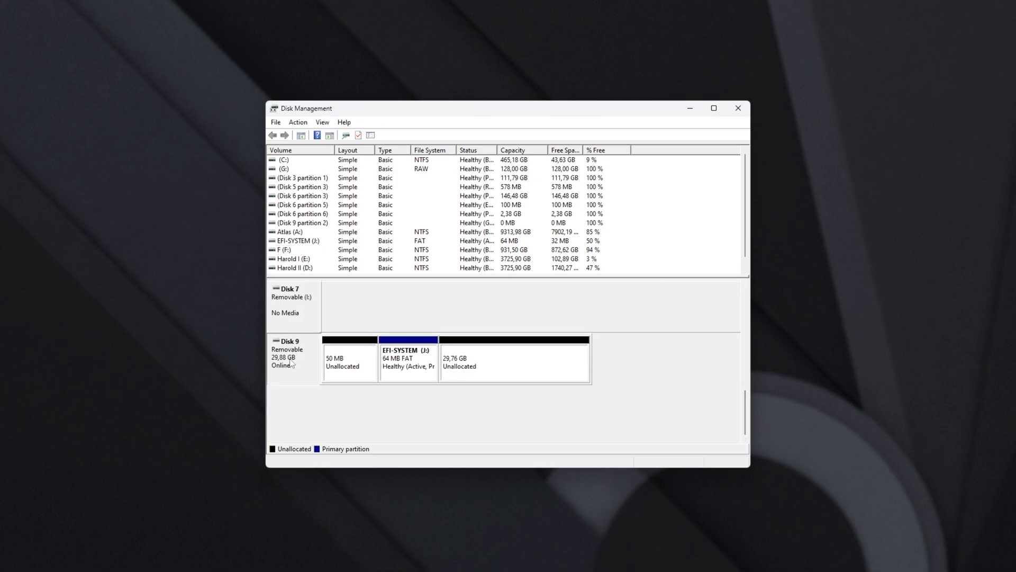
{"action": "mouse_move", "coordinate": [412, 370]}
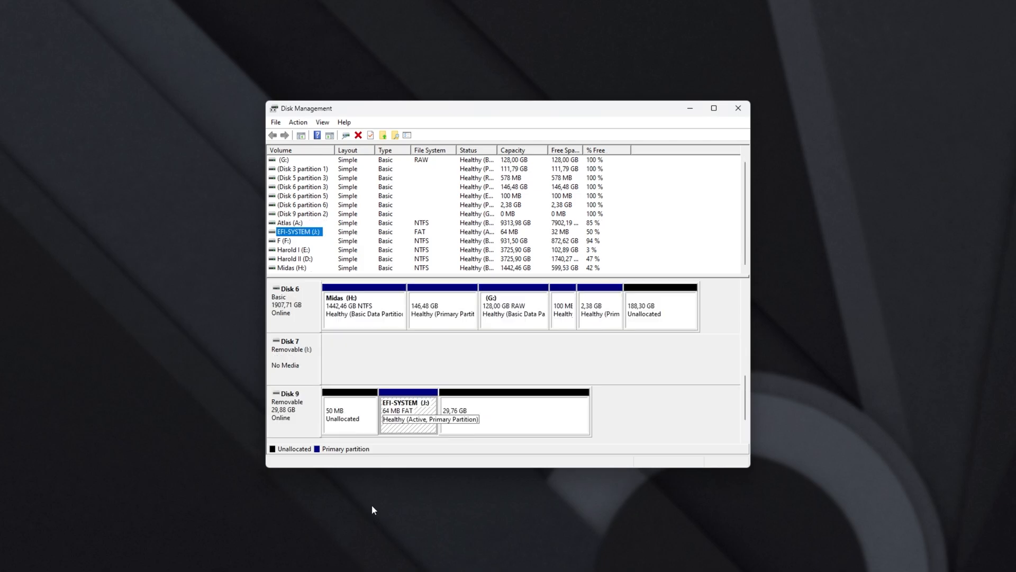
{"action": "mouse_move", "coordinate": [416, 407]}
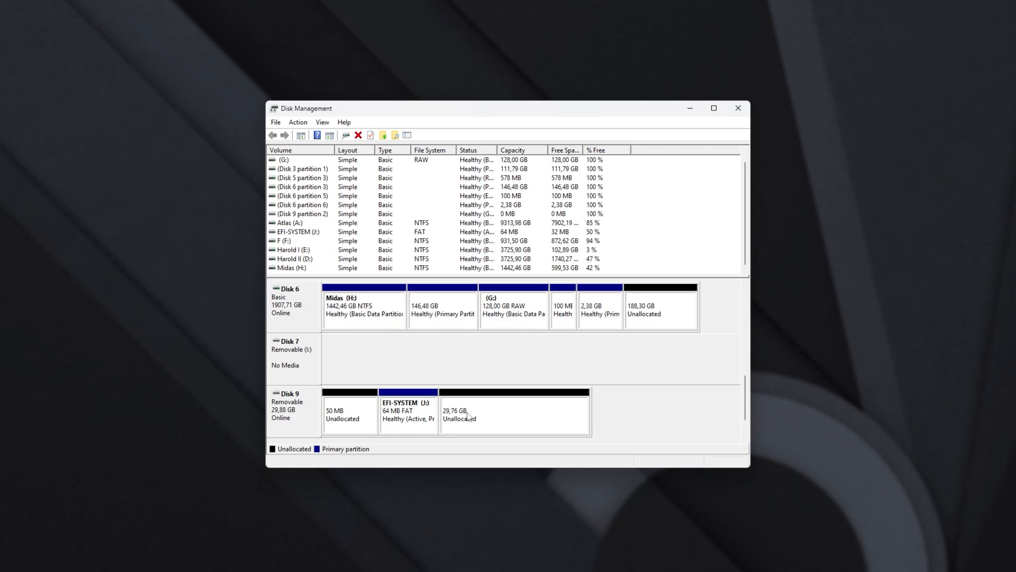
Launch New Simple Volume on Disk 9's 29.76 GB unallocated space
{"action": "right_click", "coordinate": [407, 409]}
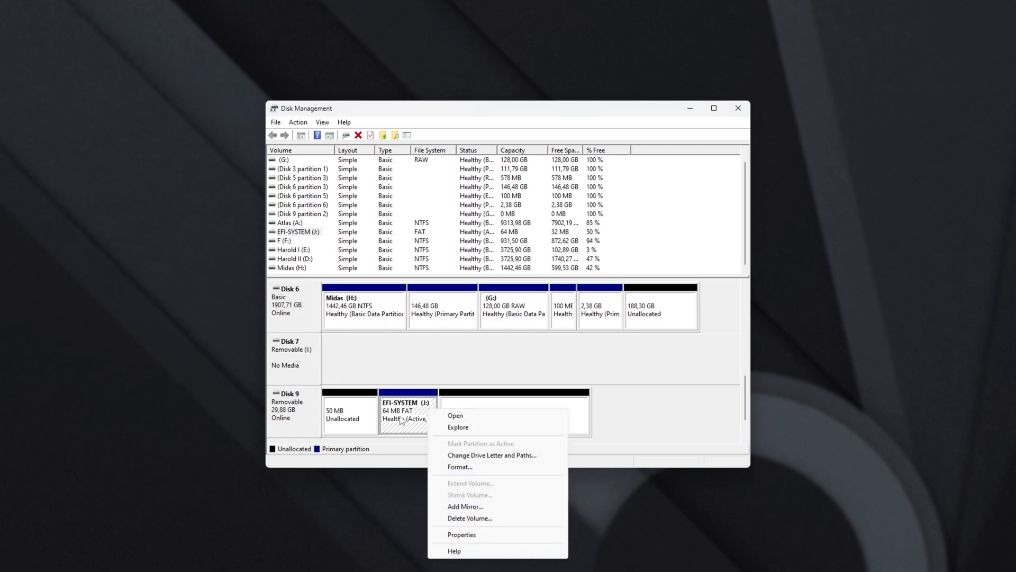
{"action": "mouse_move", "coordinate": [462, 416]}
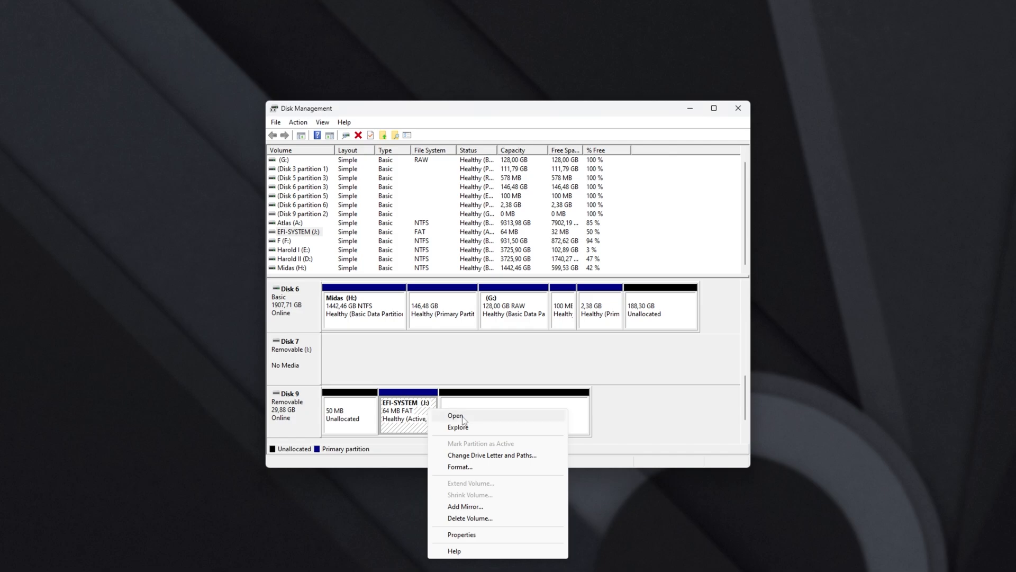
{"action": "mouse_move", "coordinate": [487, 522]}
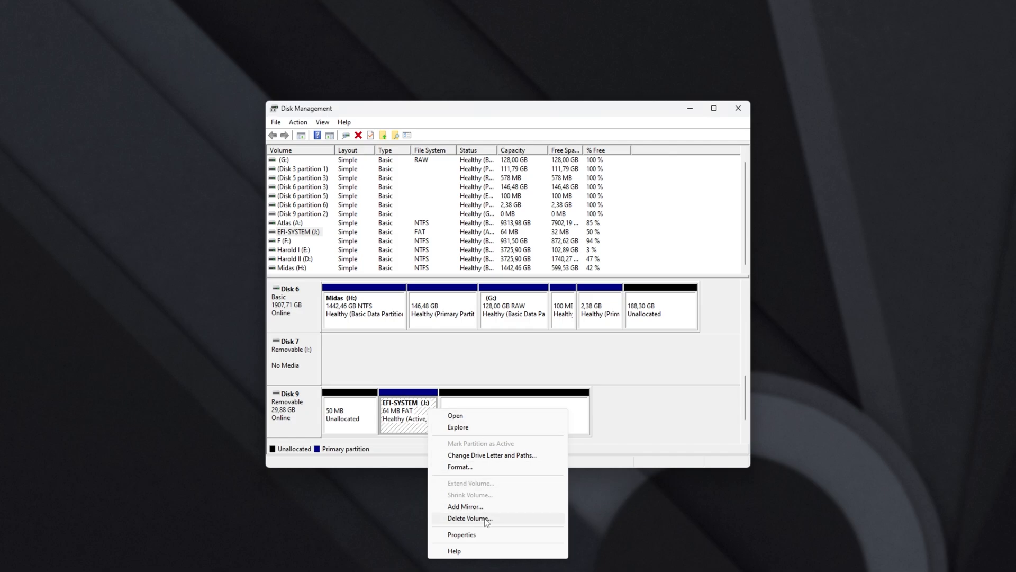
{"action": "left_click", "coordinate": [470, 518]}
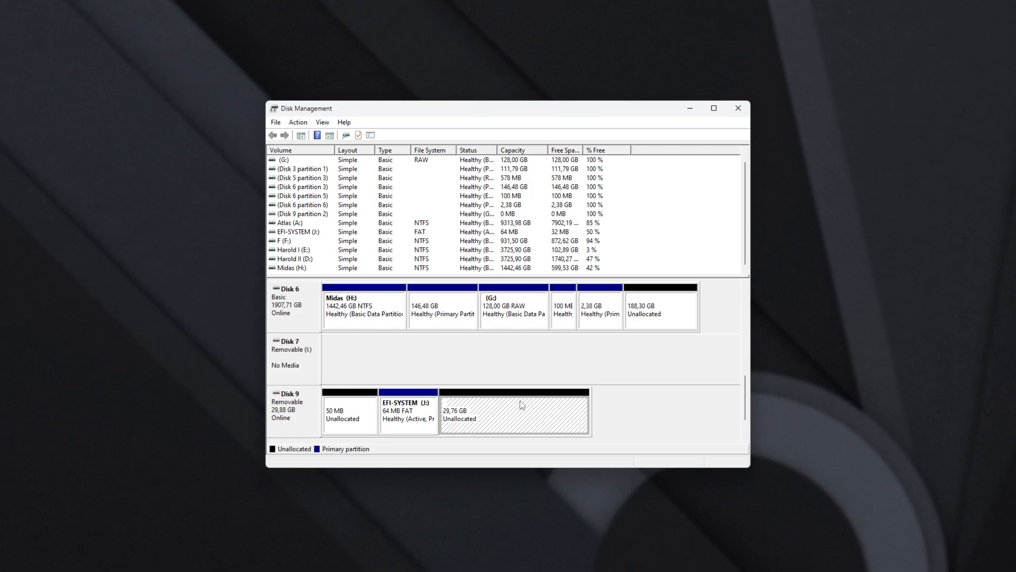
{"action": "right_click", "coordinate": [513, 408]}
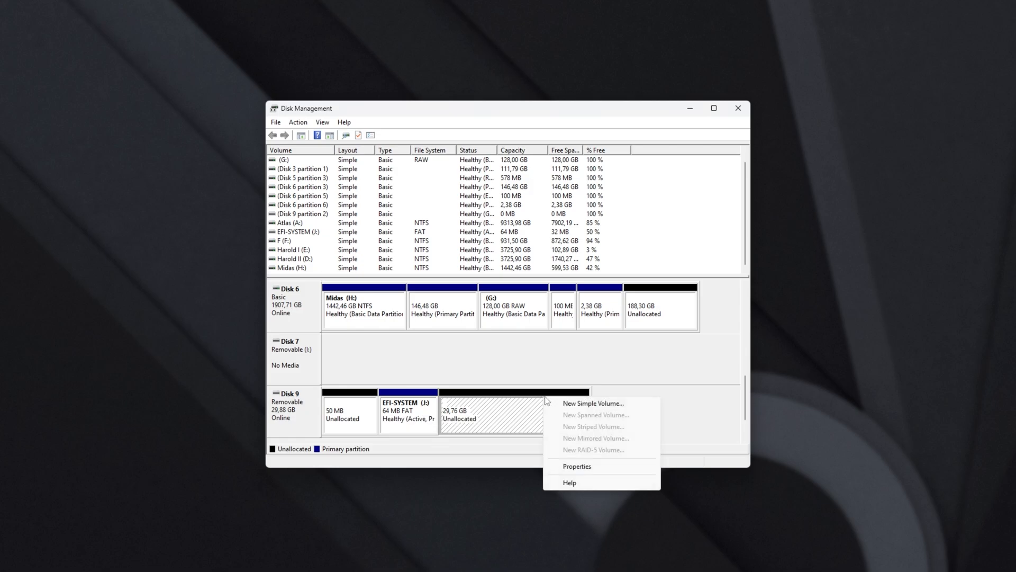
{"action": "left_click", "coordinate": [592, 402]}
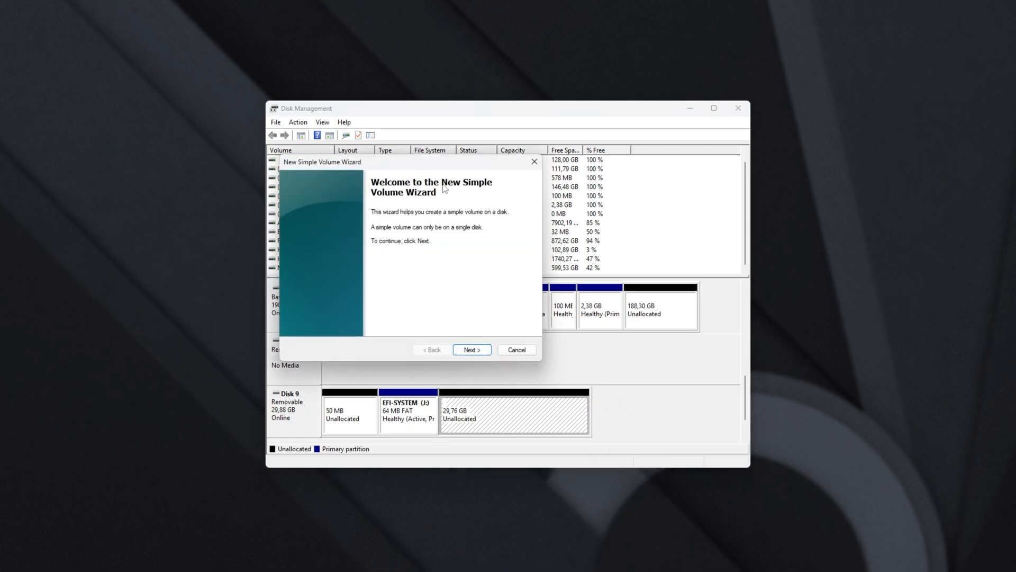
Step through the wizard accepting 30477 MB, then cancel at the drive-letter page
{"action": "left_click", "coordinate": [471, 349]}
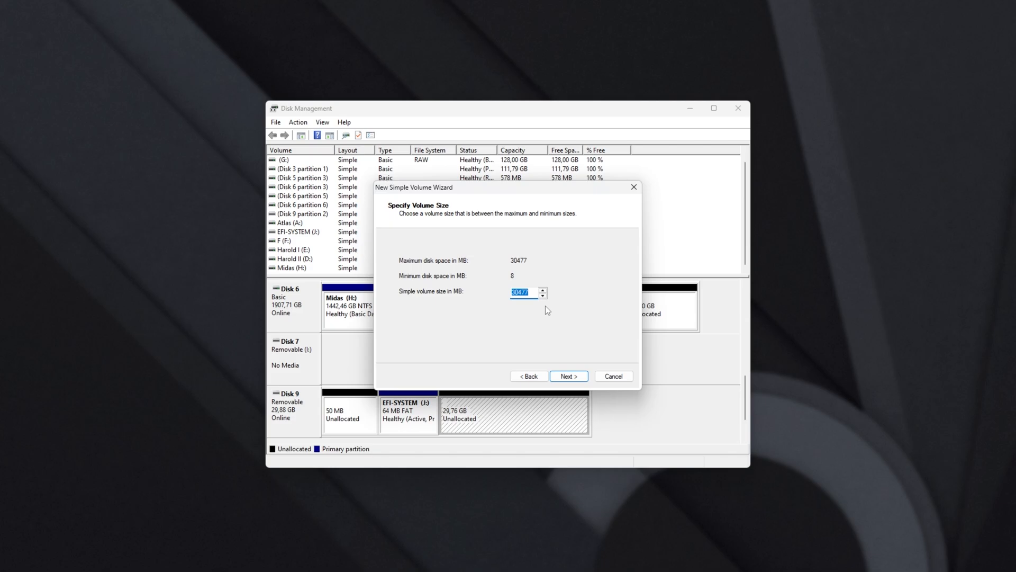
{"action": "left_click", "coordinate": [568, 376]}
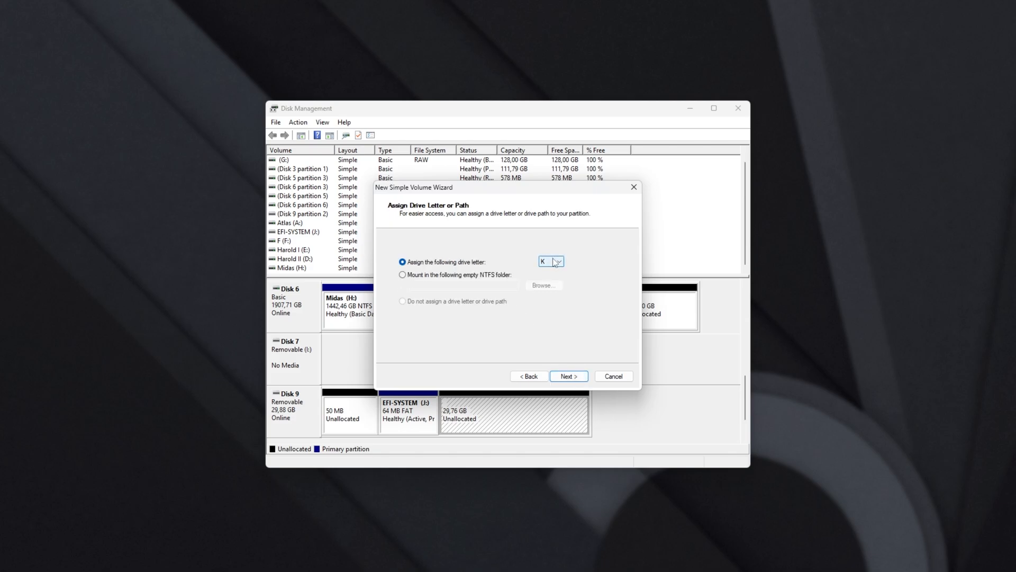
{"action": "left_click", "coordinate": [568, 376]}
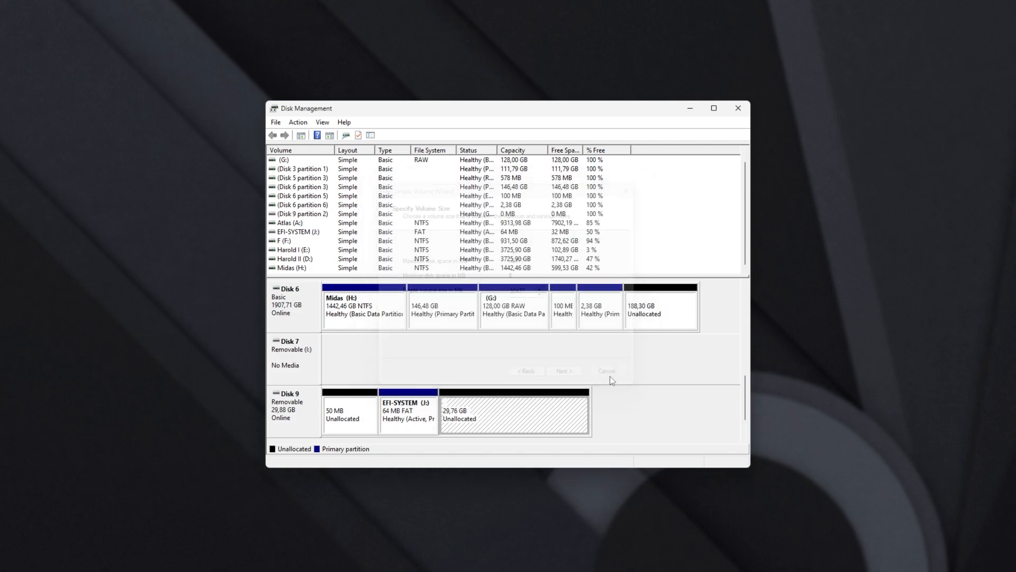
{"action": "left_click", "coordinate": [606, 370]}
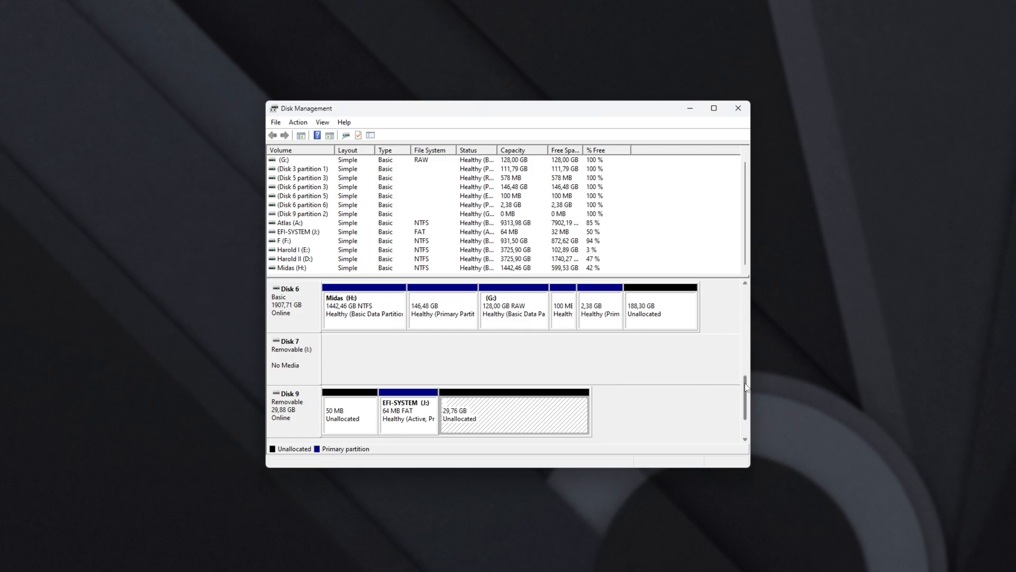
{"action": "scroll", "scroll_direction": "down", "scroll_amount": 3}
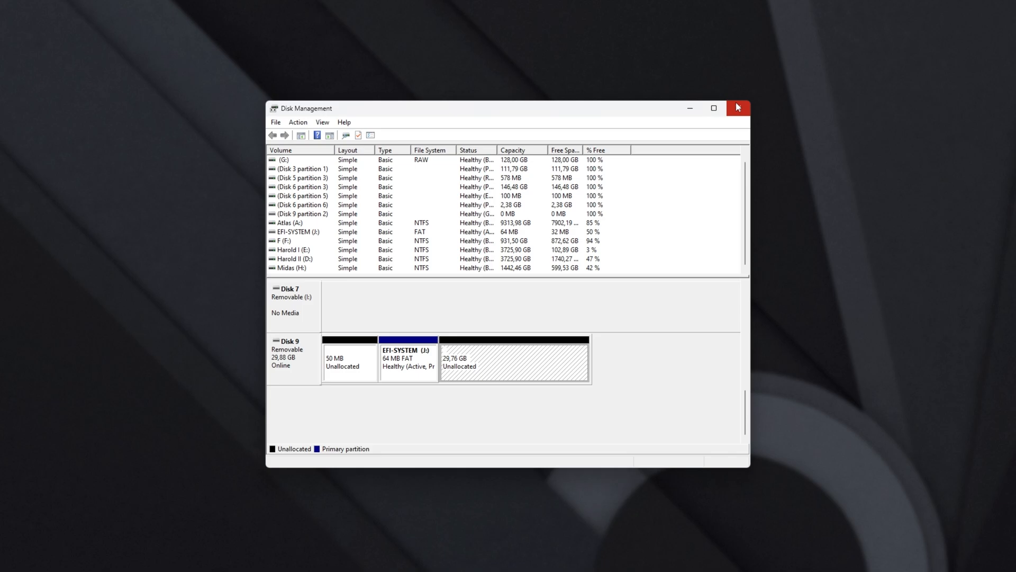